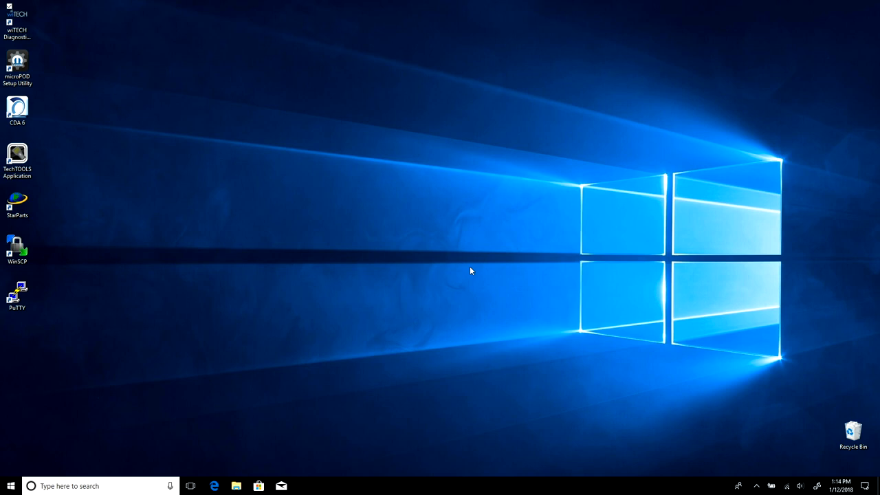
Launch TechTOOLS from the desktop and submit the saved login credentials
click(16, 158)
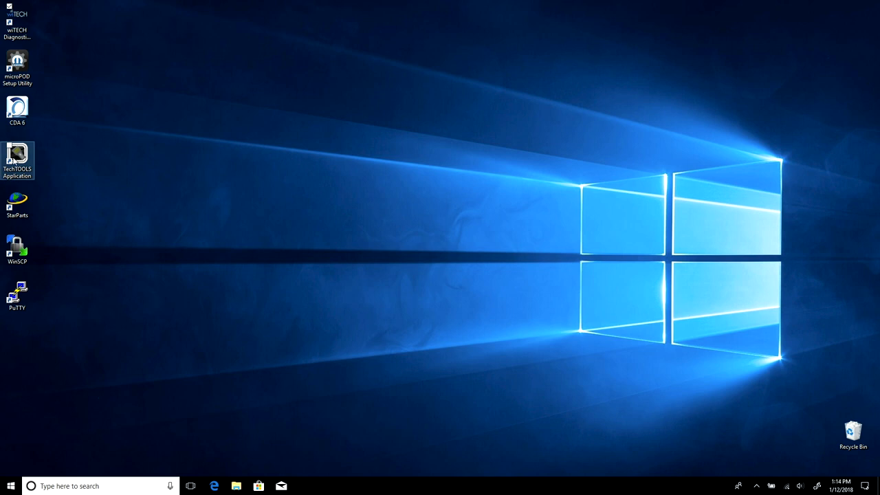
double_click(16, 158)
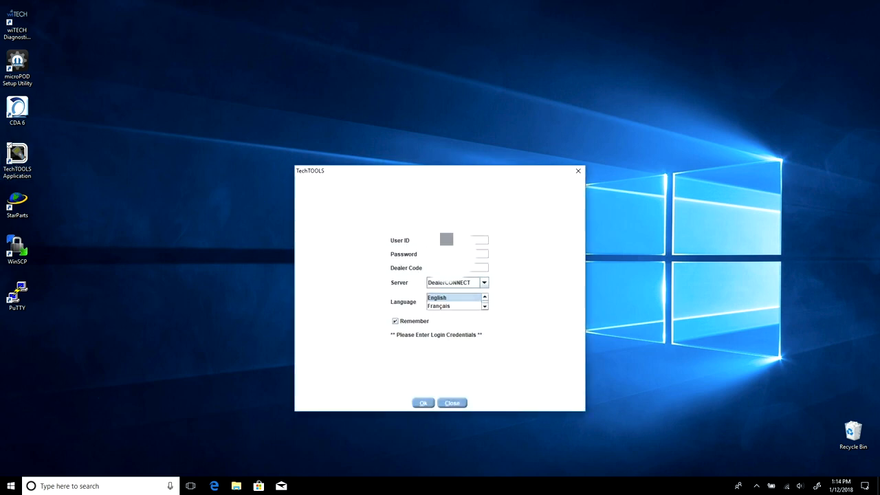
click(423, 403)
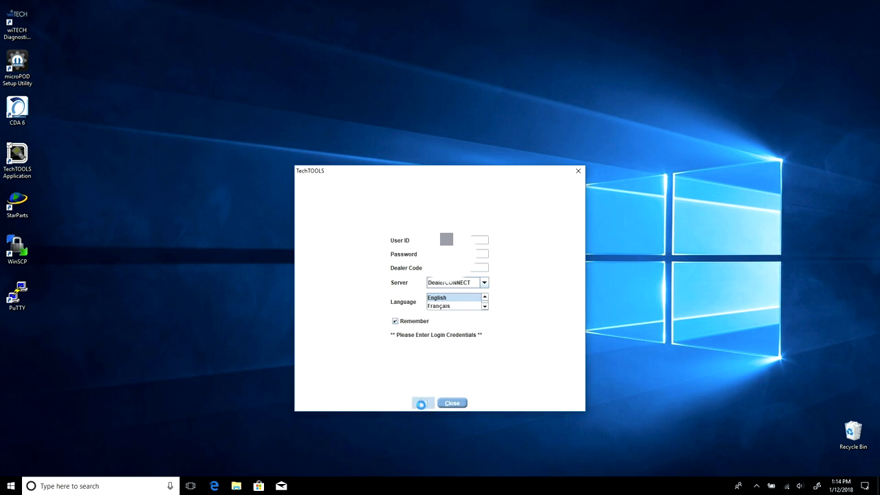
click(422, 402)
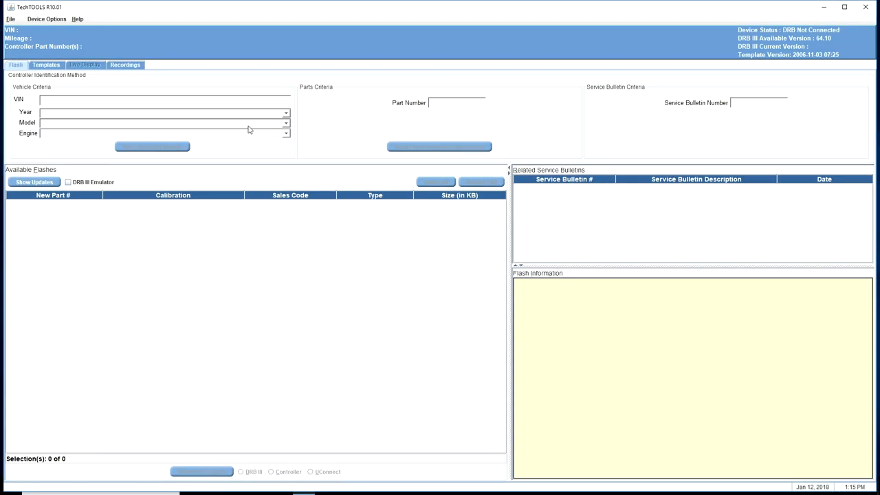
text(1J8GW68J03C545530)
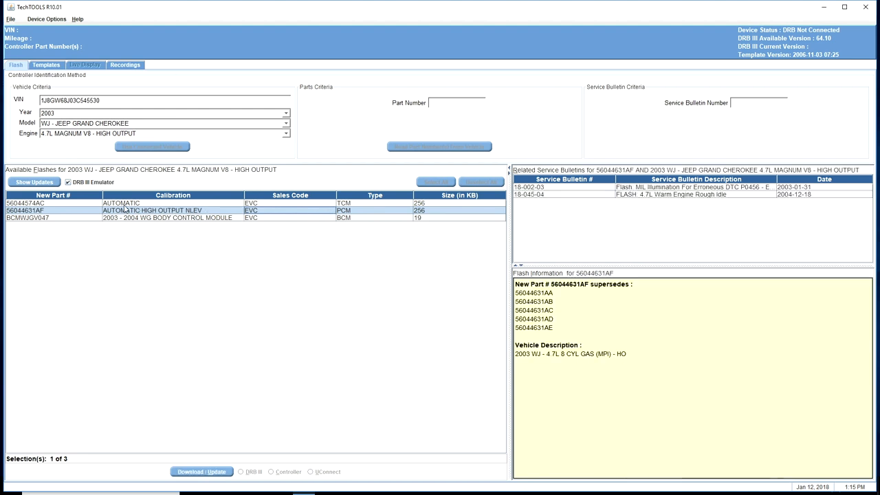
mouse_move(586, 303)
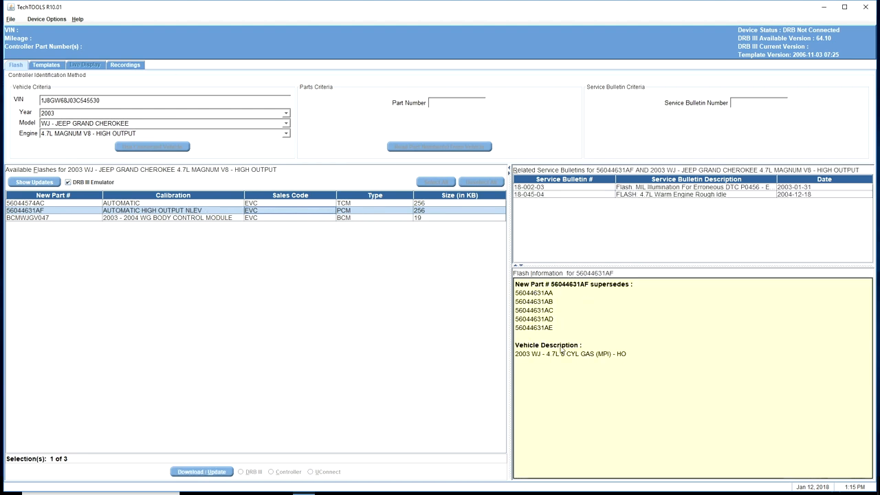
mouse_move(562, 331)
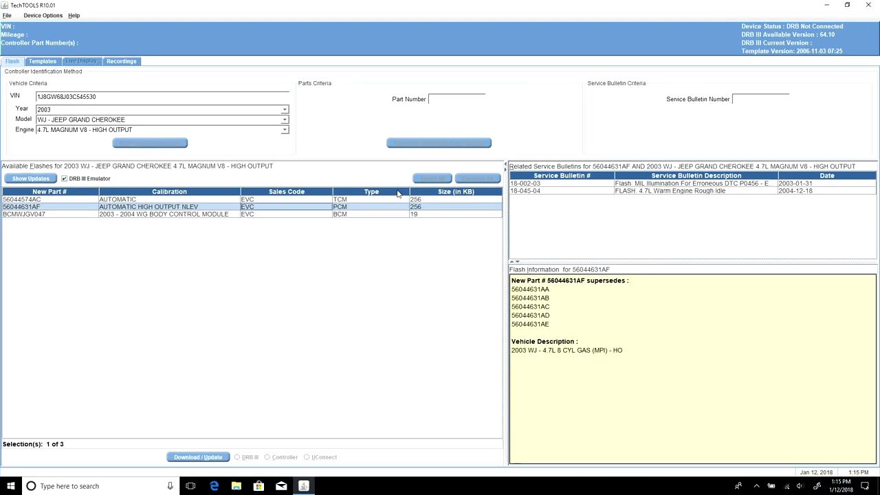
Download the 56044631AF PCM flash, dismiss the download report and exit TechTOOLS
click(198, 456)
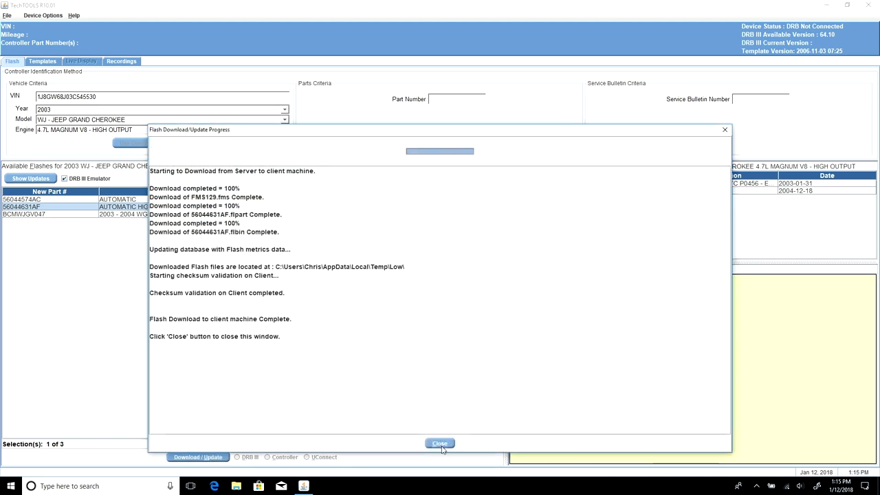
click(866, 6)
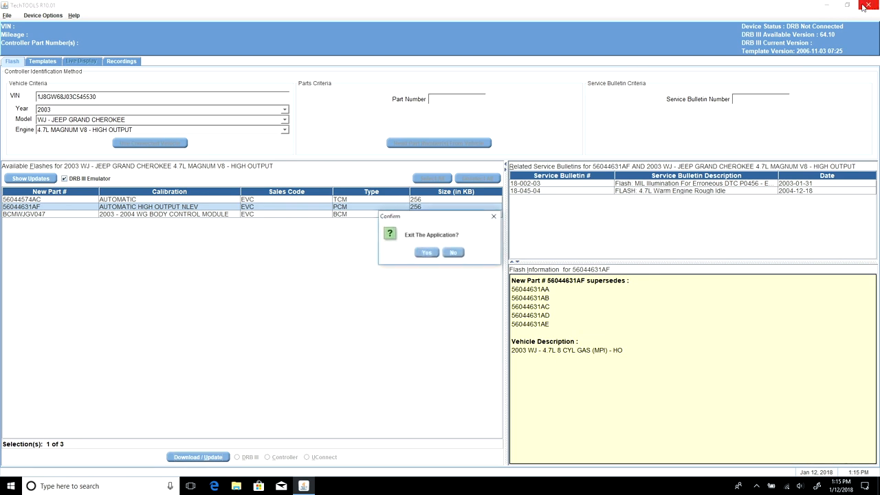
click(426, 253)
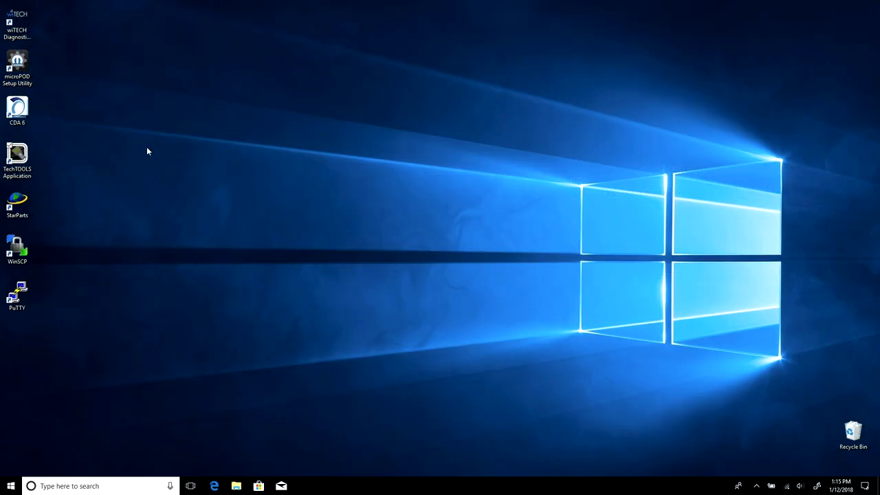
Confirm quitting TechTOOLS, launch wiTECH and start the DRB III Enhanced emulator
click(16, 25)
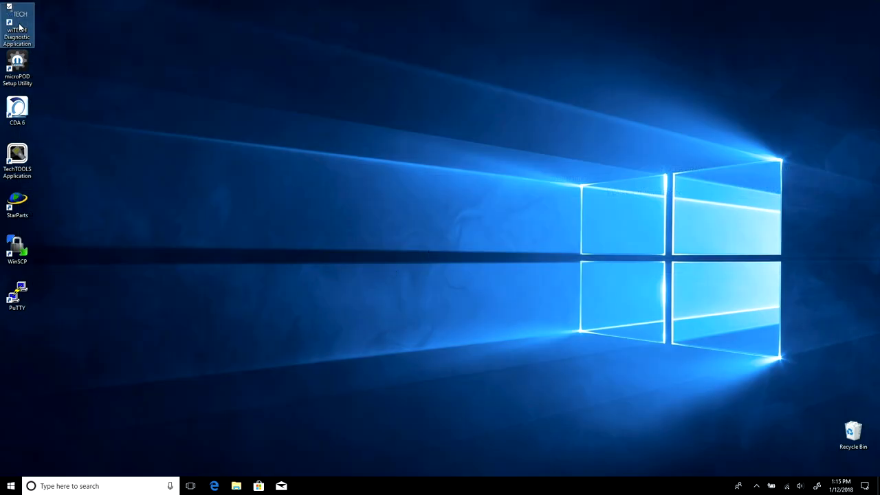
double_click(17, 24)
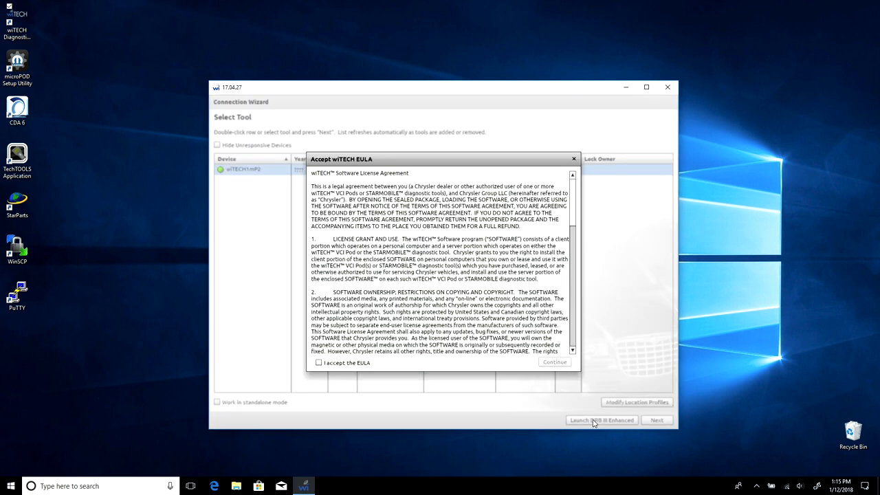
click(319, 363)
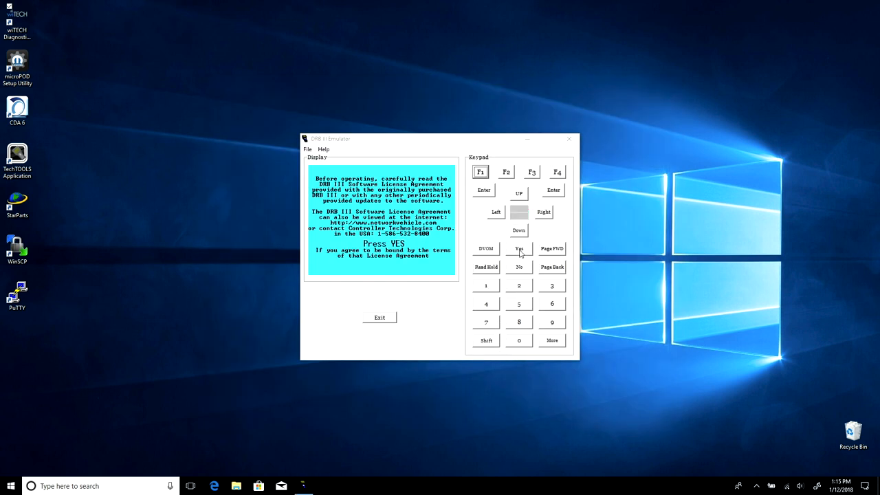
Accept the DRB III license, choose 7. Vehicle Flash, then 1. Flash Powertrain
click(520, 248)
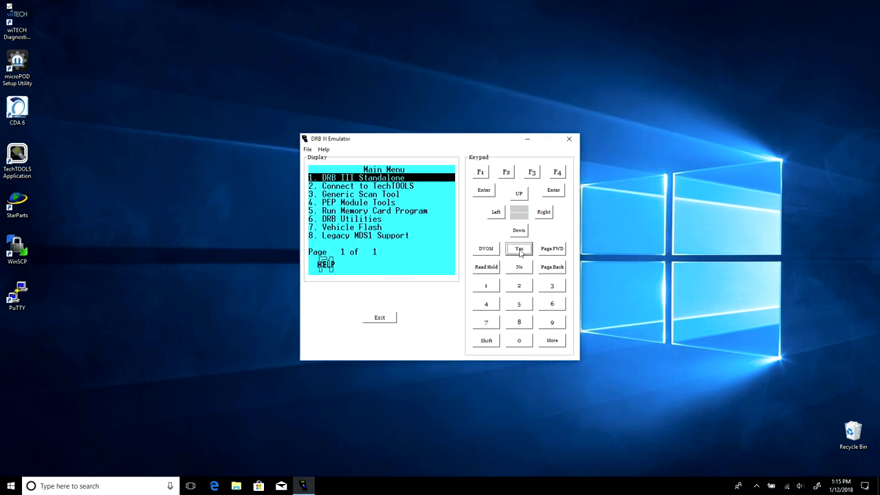
click(520, 231)
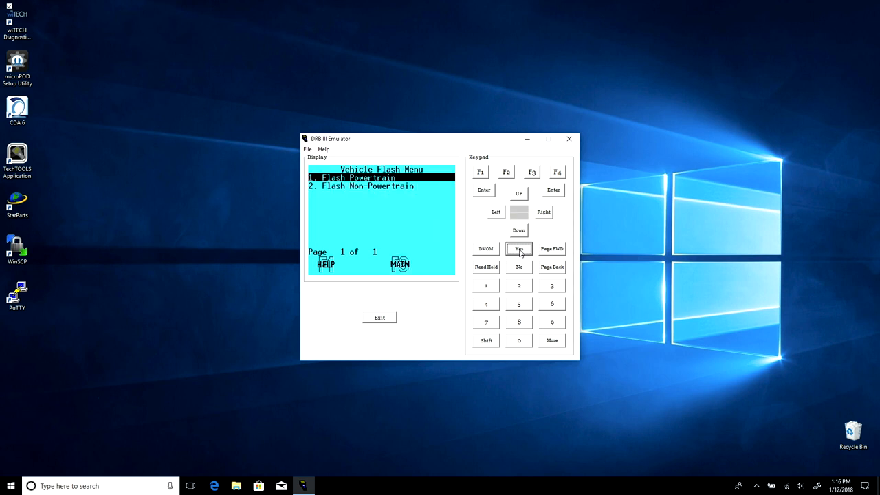
click(520, 248)
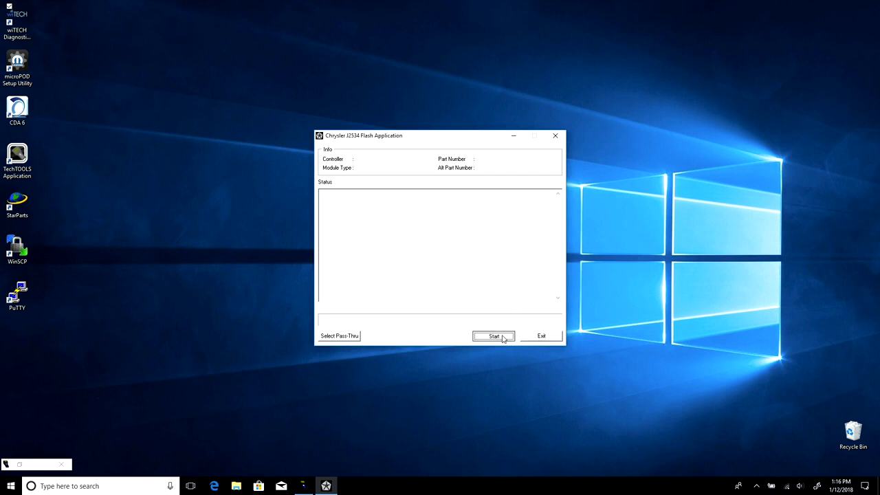
Run the J2534 flash, agreeing to update the PCM to 56044631AF and acknowledging the key-off prompt
click(493, 335)
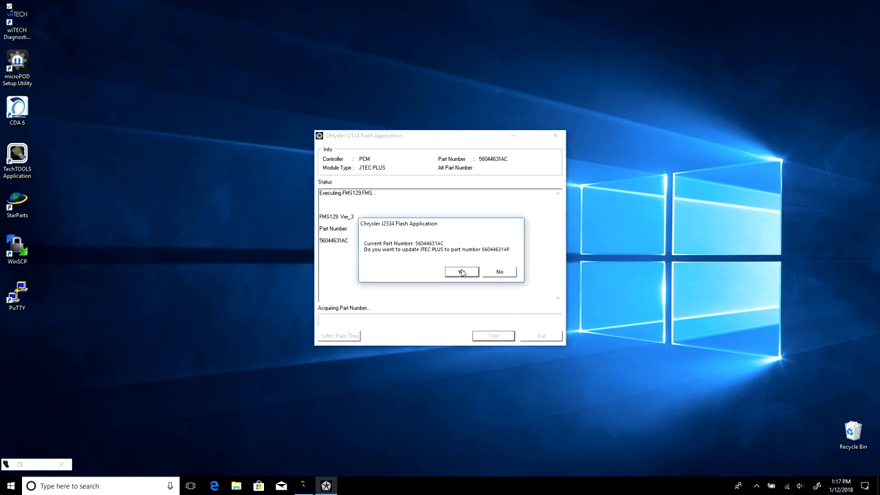
click(461, 272)
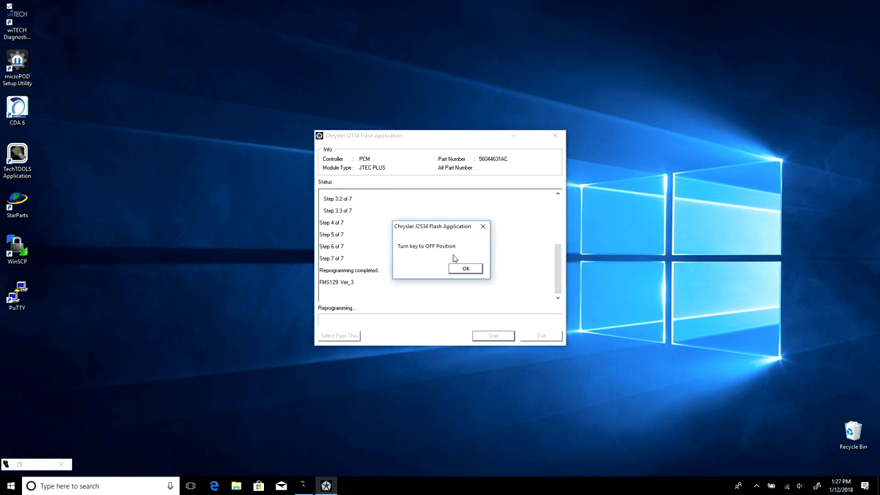
mouse_move(464, 274)
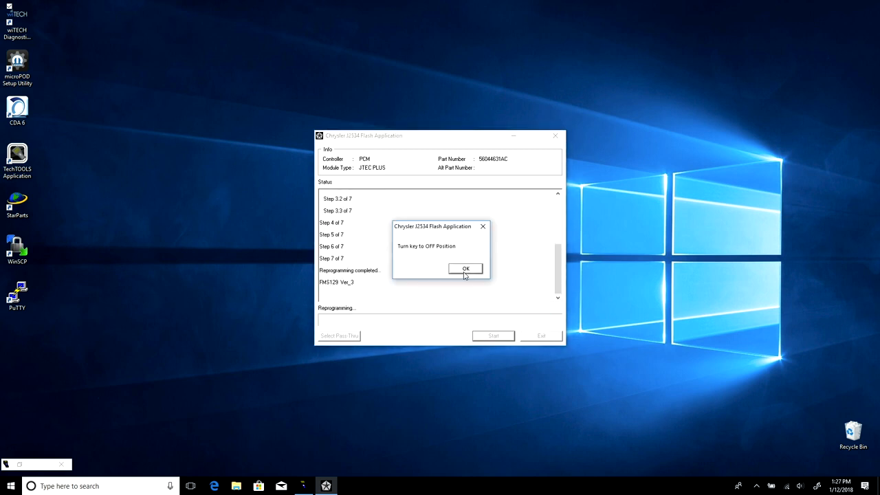
click(465, 268)
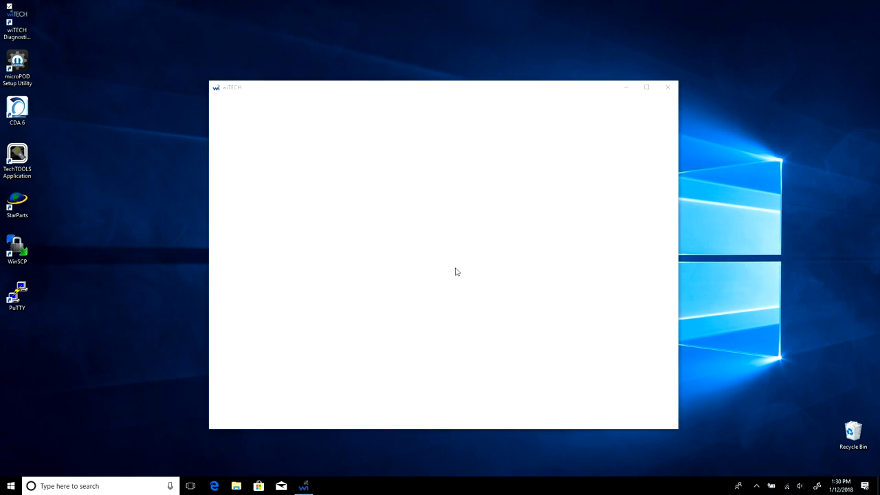
Close the blank loading window and relaunch the wiTECH diagnostic application
click(665, 88)
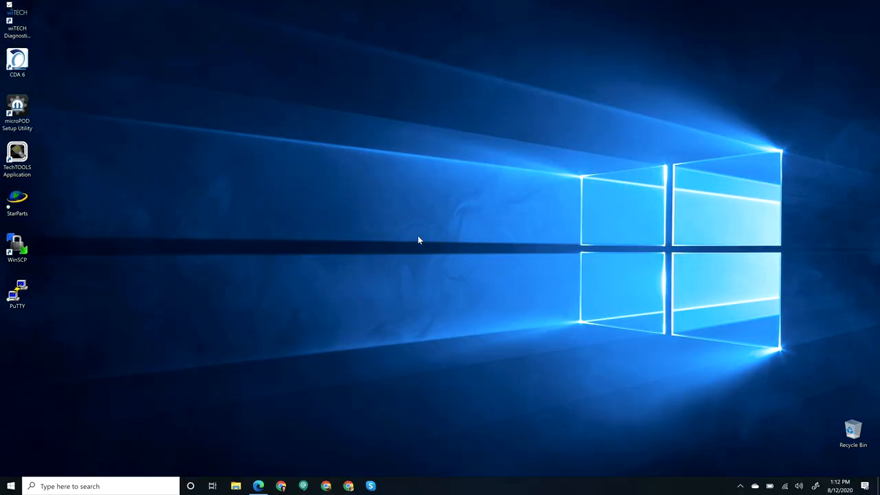
mouse_move(157, 105)
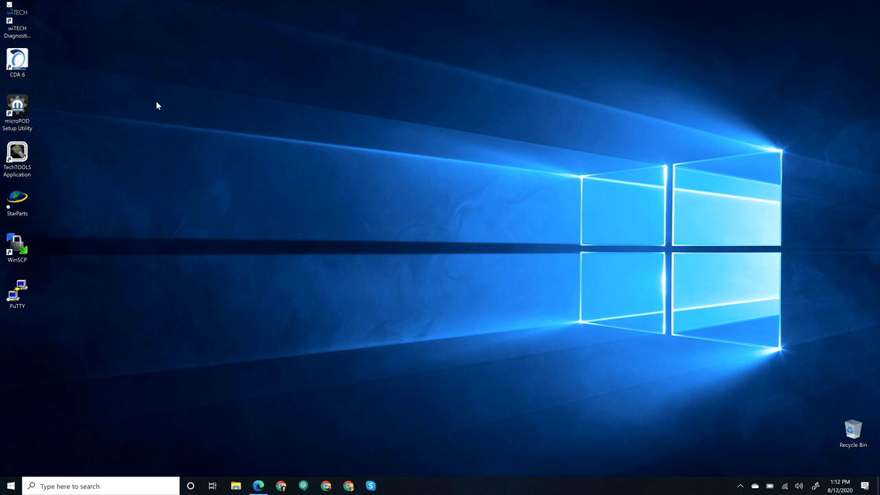
double_click(17, 24)
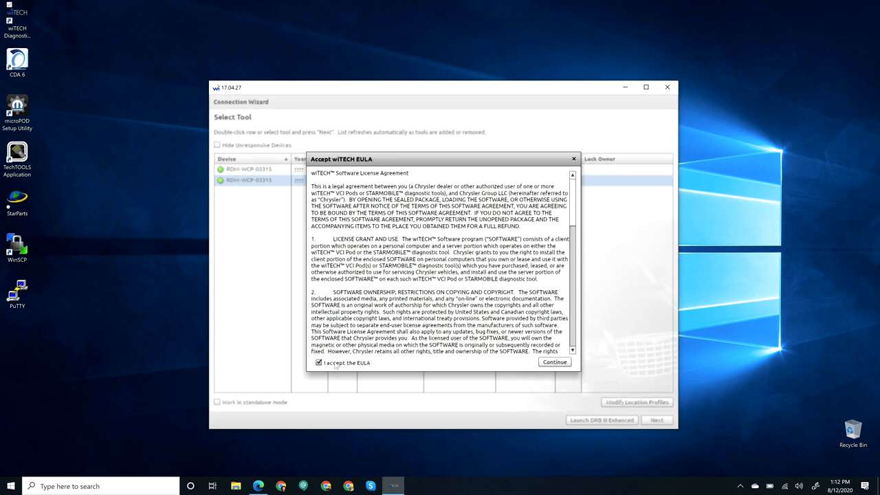
Continue past the wiTECH EULA, agree to the DRB III license and choose Vehicle Flash
click(554, 362)
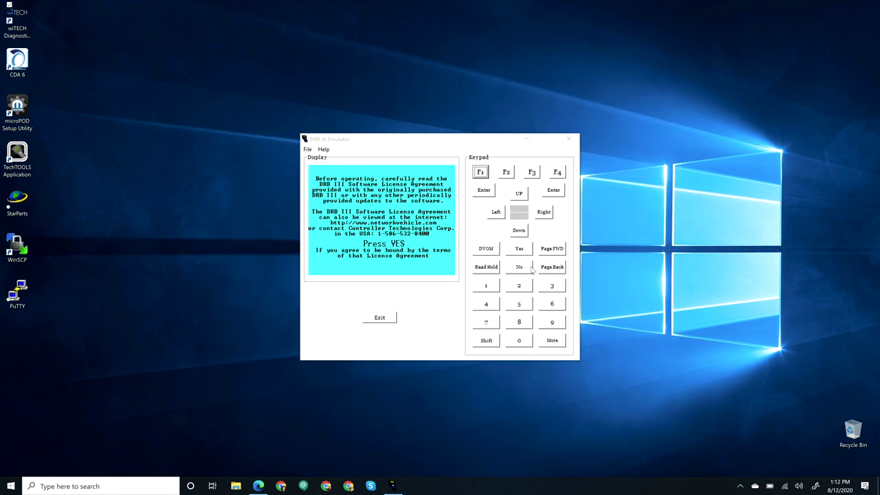
click(520, 247)
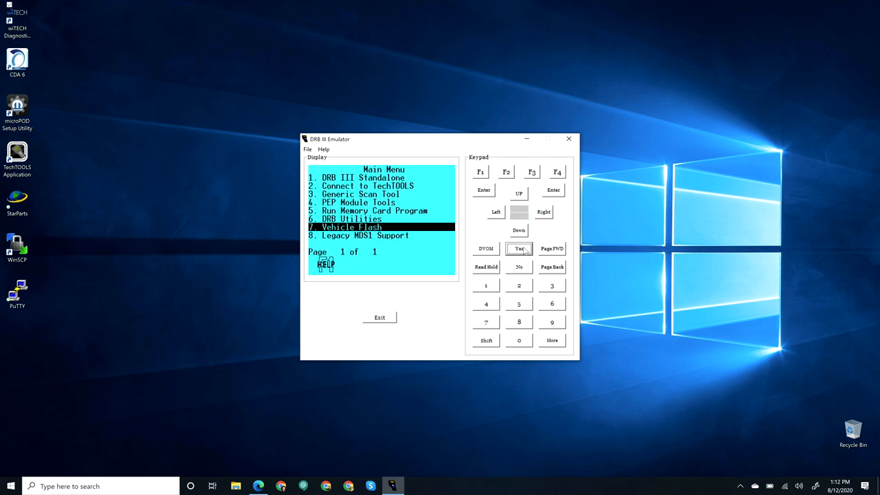
click(520, 247)
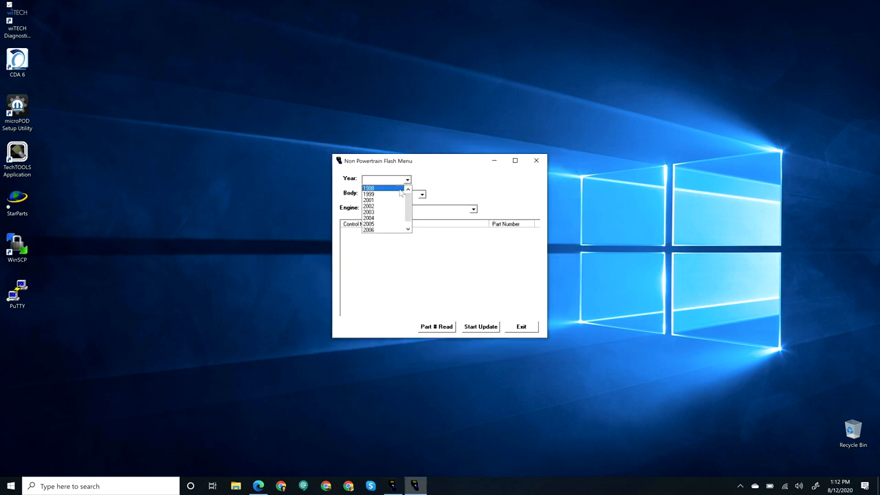
Set year 2005, RS body with 3.8L V6, pick POWER LIFTGATE MODULE and read part number 04686687AD
click(369, 224)
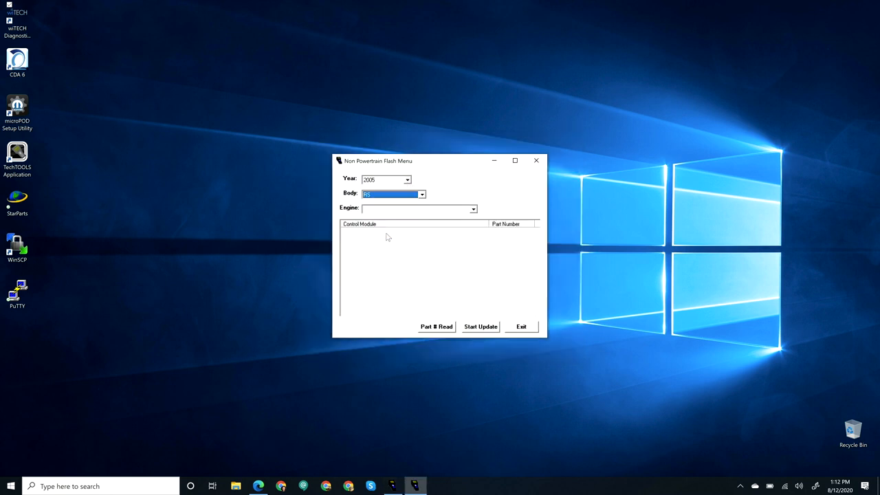
click(473, 209)
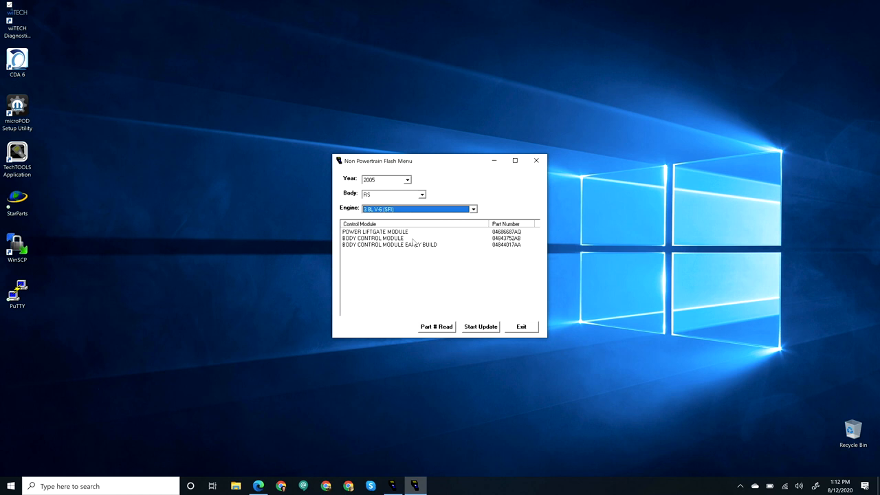
click(374, 231)
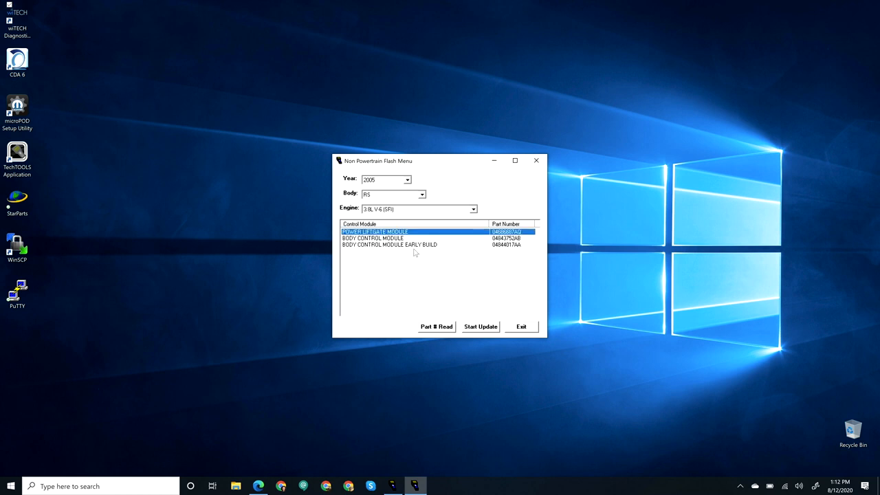
click(435, 326)
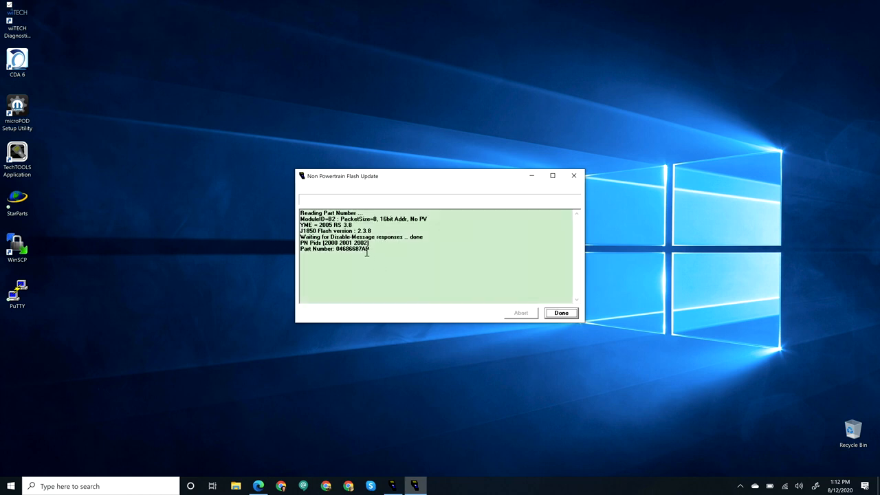
Select the read part number and close the readout with Done, returning to the flash menu
double_click(351, 249)
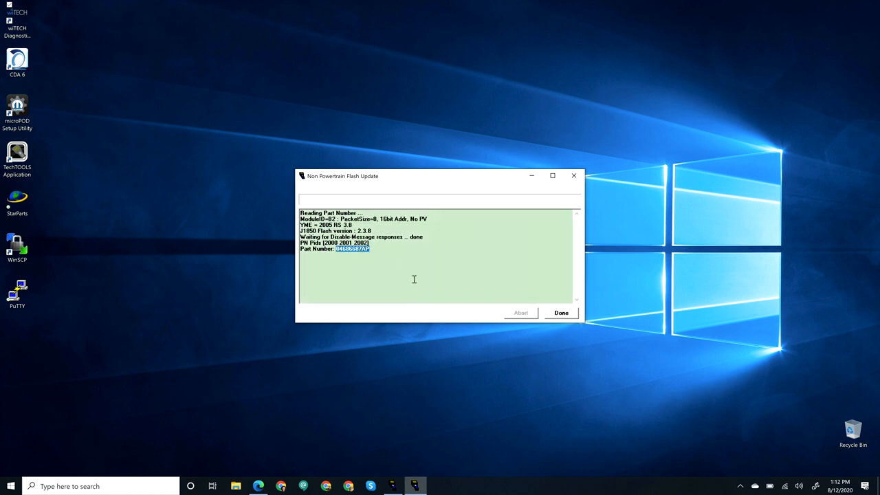
mouse_move(506, 286)
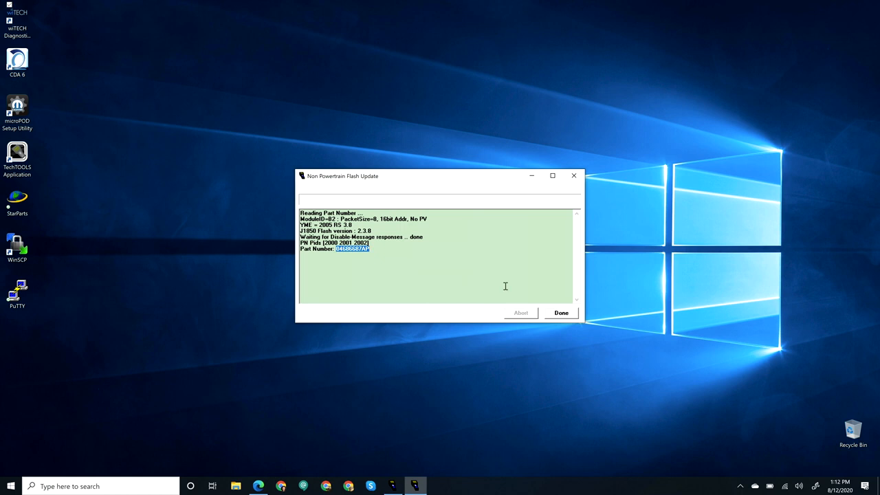
click(560, 314)
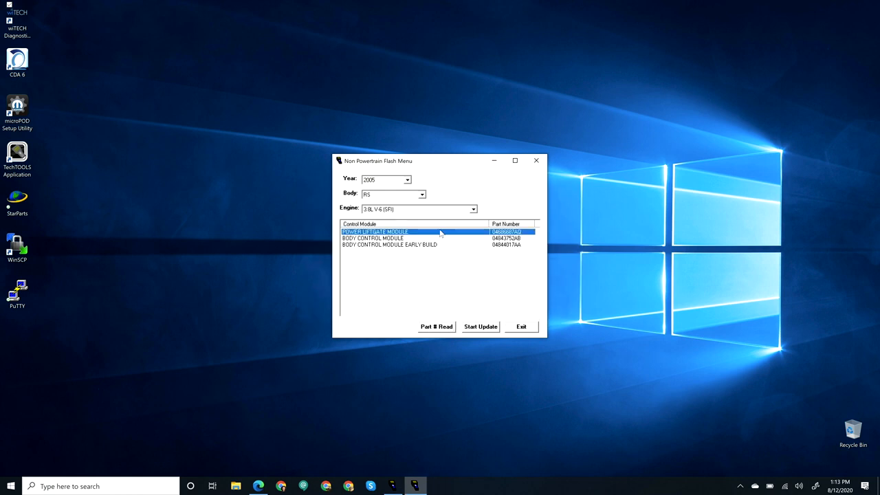
Run the power liftgate module update to 04686687AG, confirm the ignition cycle, and acknowledge Flash Completed
click(480, 325)
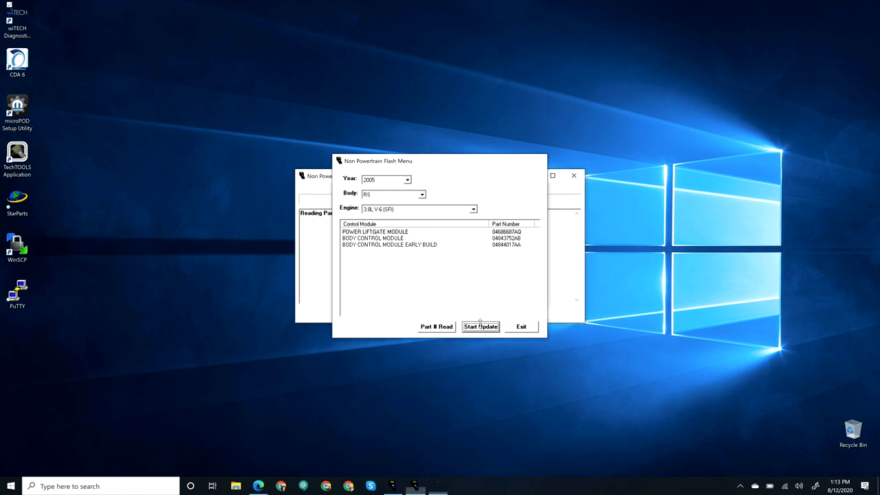
click(480, 327)
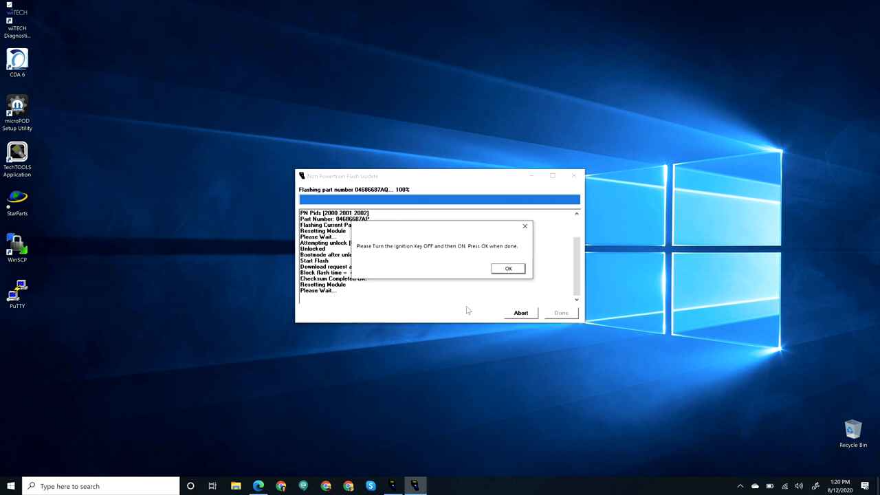
mouse_move(512, 213)
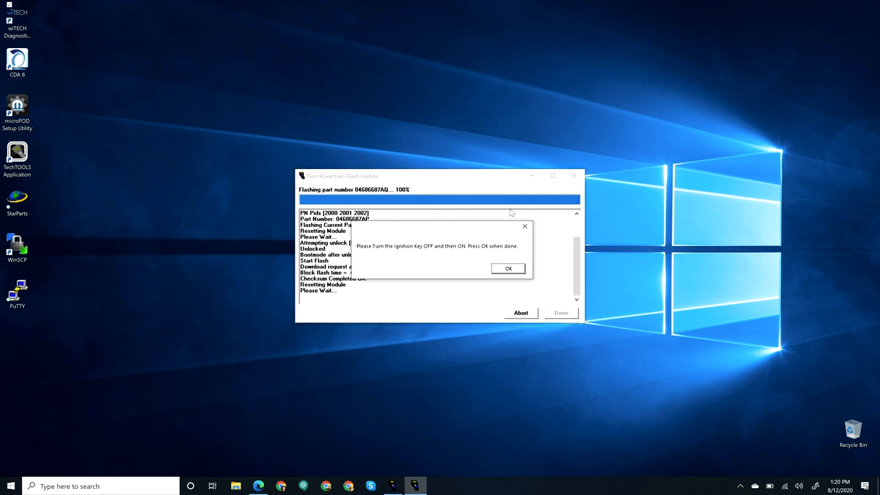
click(509, 268)
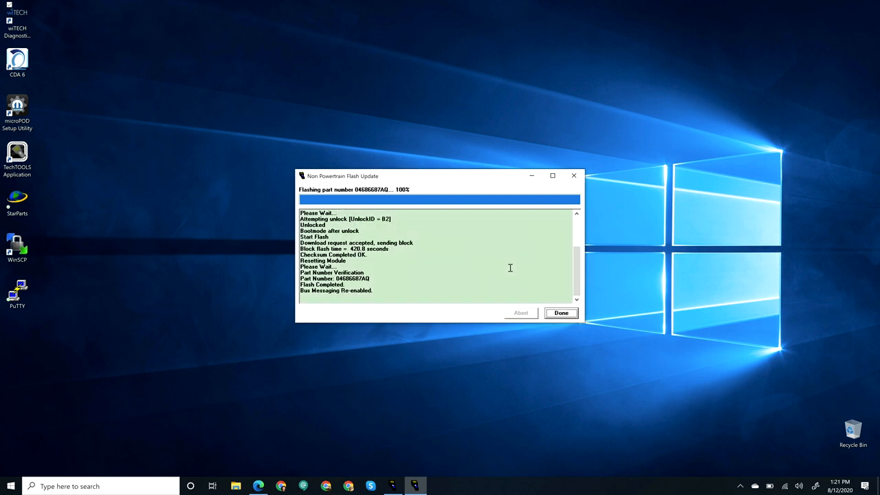
click(561, 313)
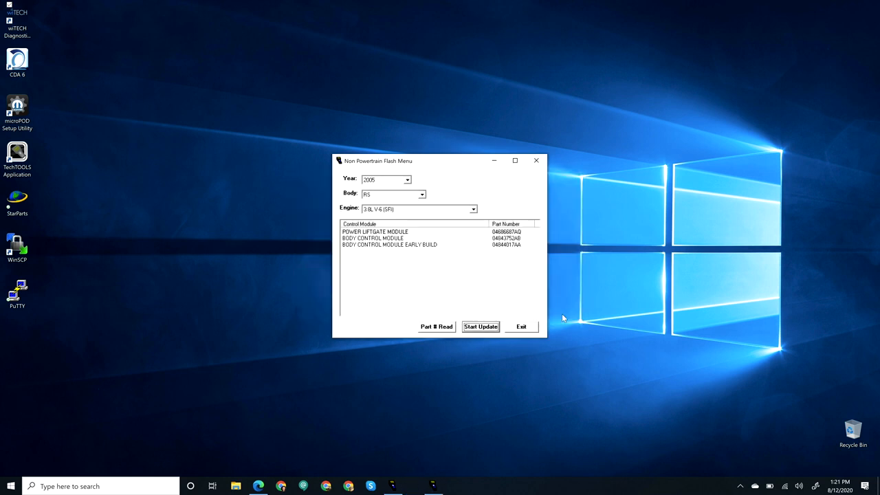
mouse_move(542, 316)
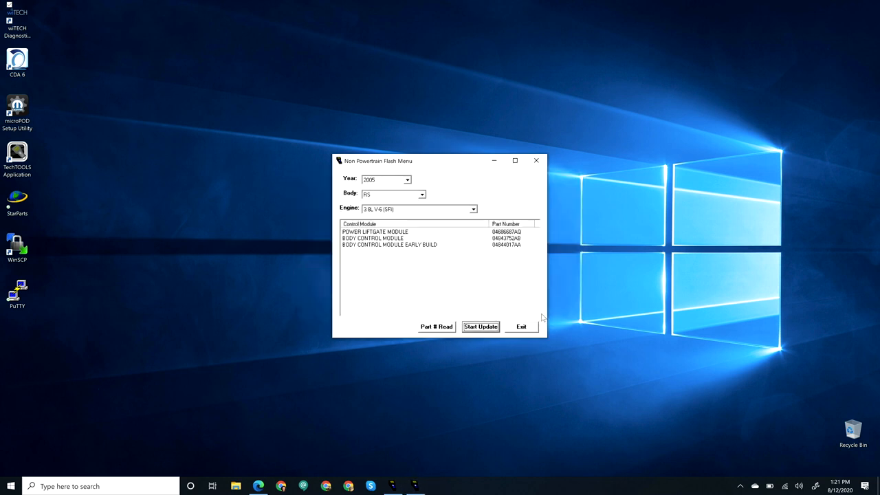